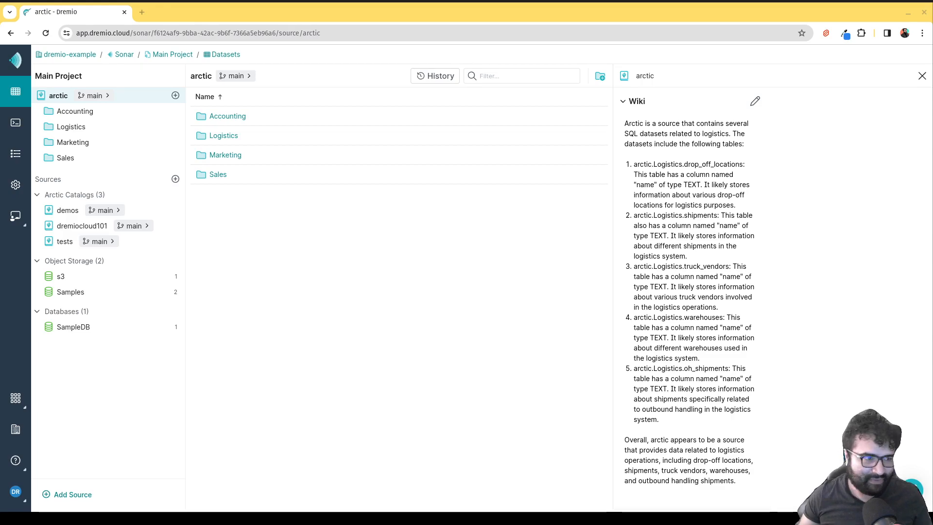
mouse_move(15, 124)
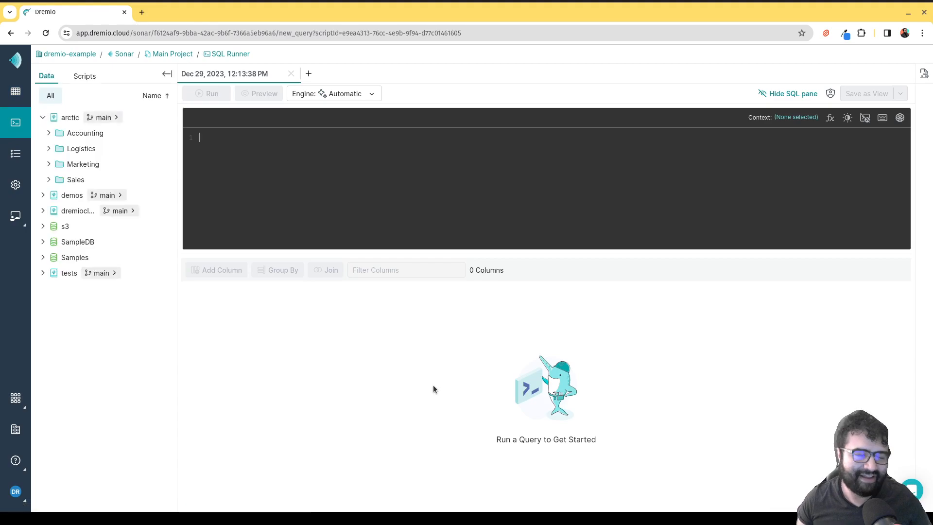
mouse_move(84, 75)
text(d)
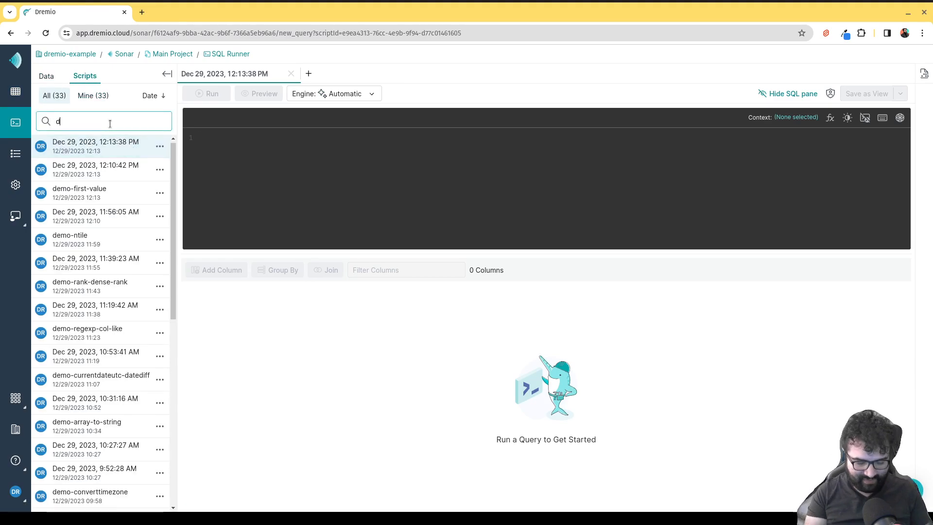
Search the saved scripts for "demo" and load the demo-first-value script
text(emo)
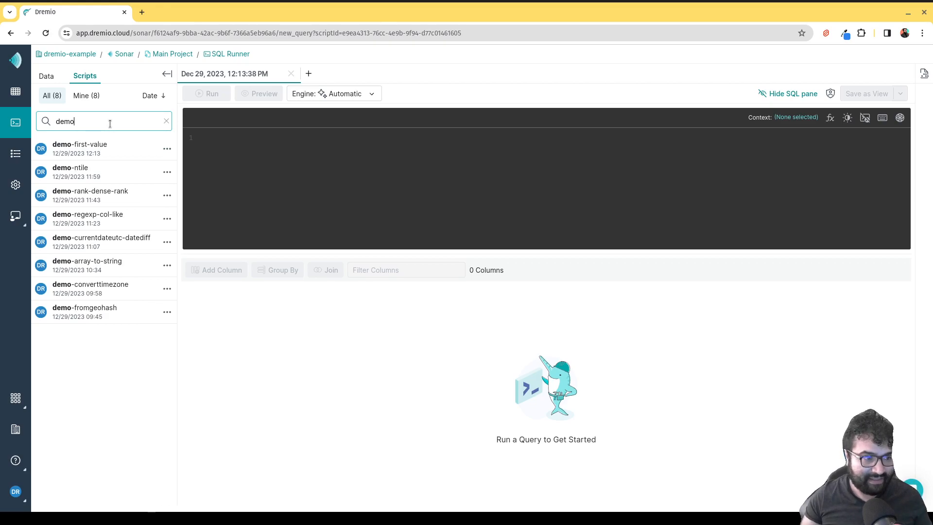
click(79, 143)
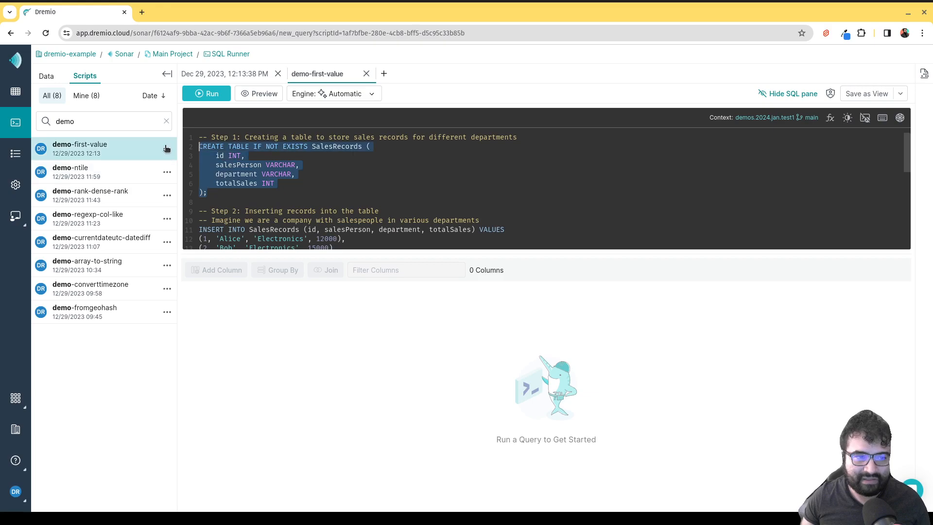
mouse_move(167, 148)
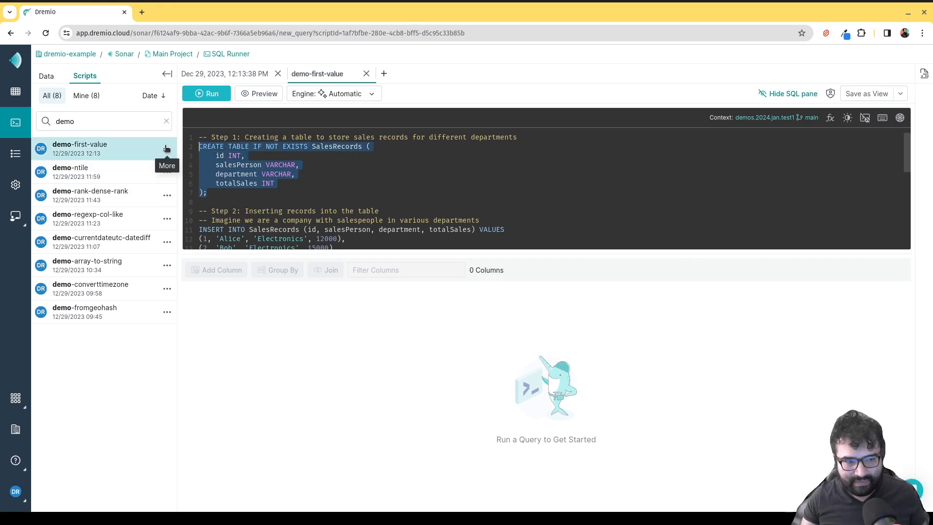
scroll(down, 3)
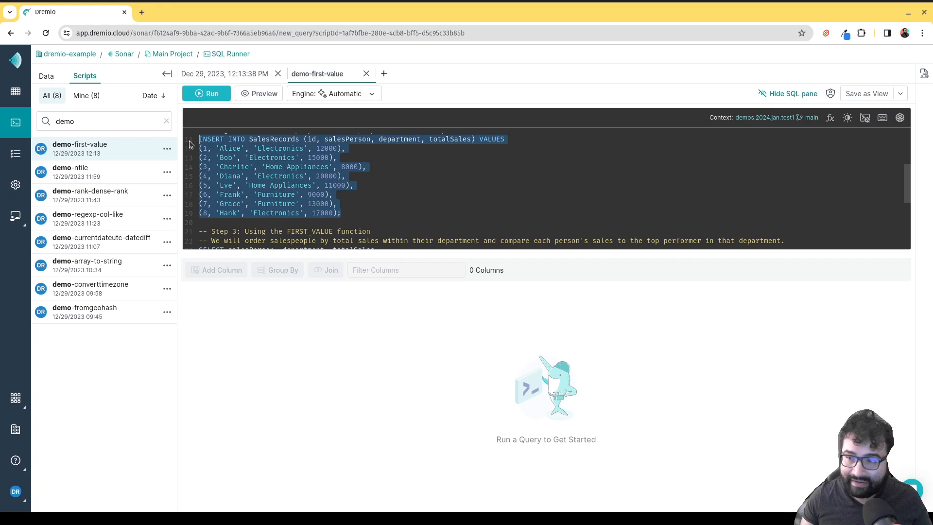
mouse_move(241, 163)
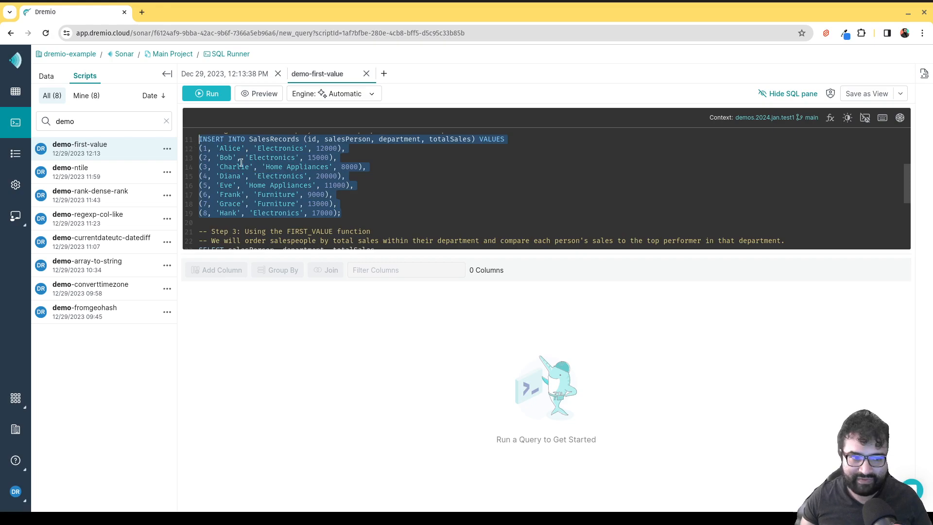
scroll(down, 3)
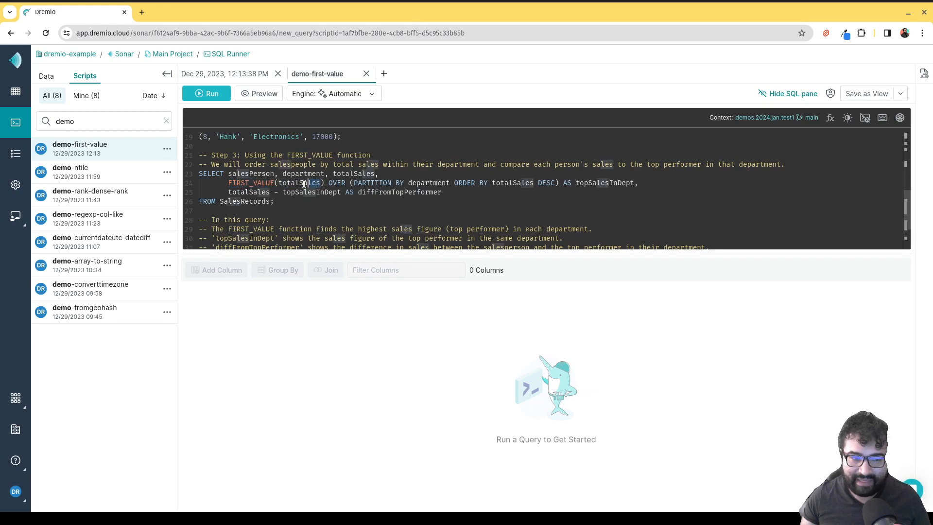
double_click(300, 183)
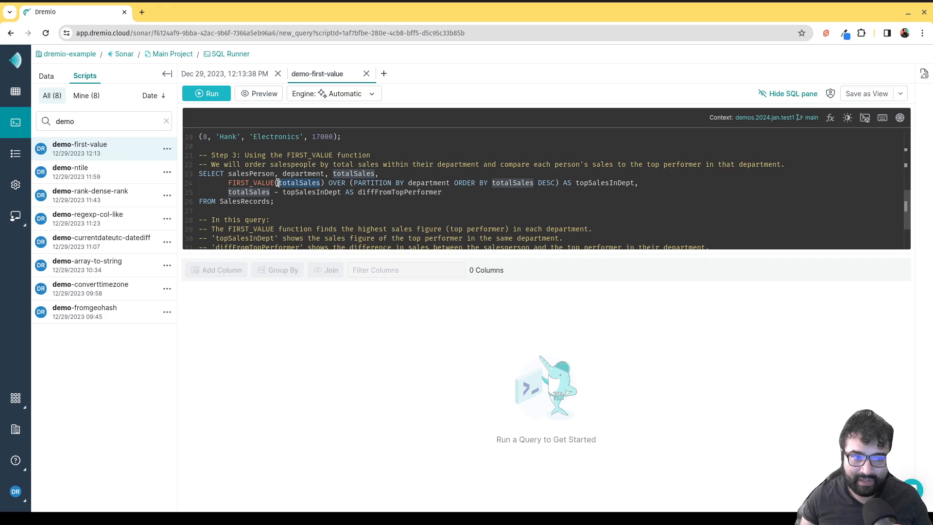
mouse_move(362, 180)
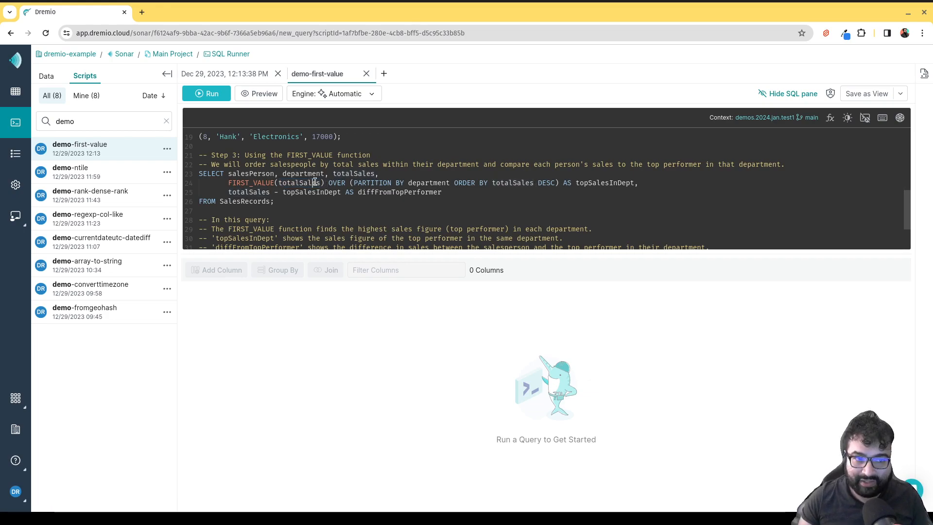
double_click(298, 182)
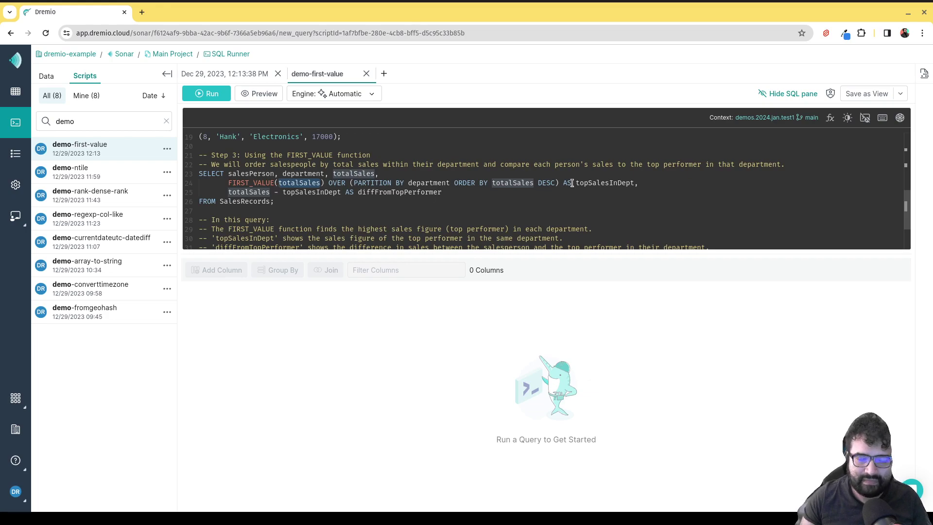
double_click(603, 182)
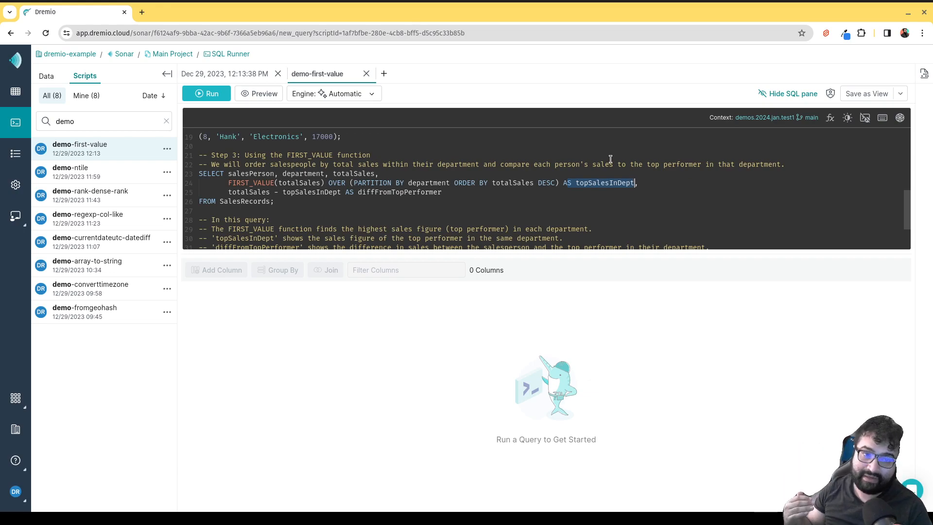
mouse_move(563, 214)
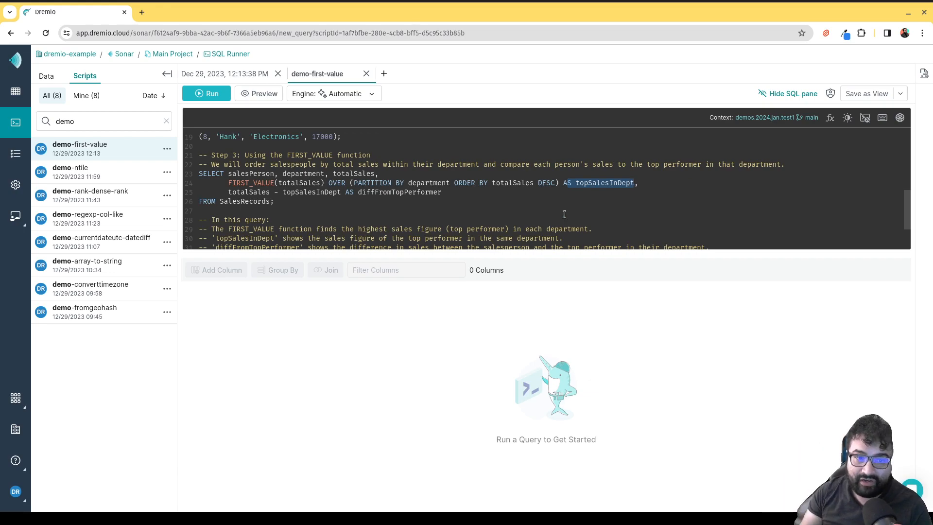
click(229, 191)
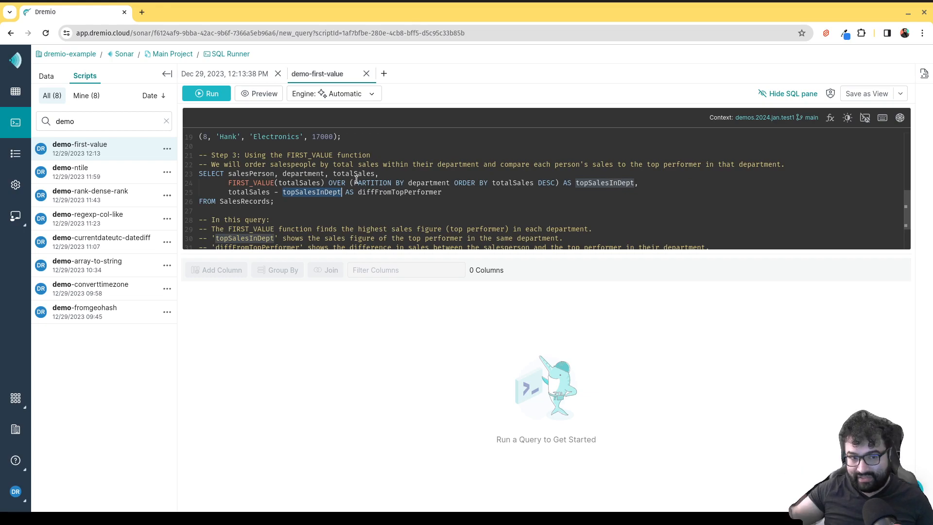
mouse_move(413, 206)
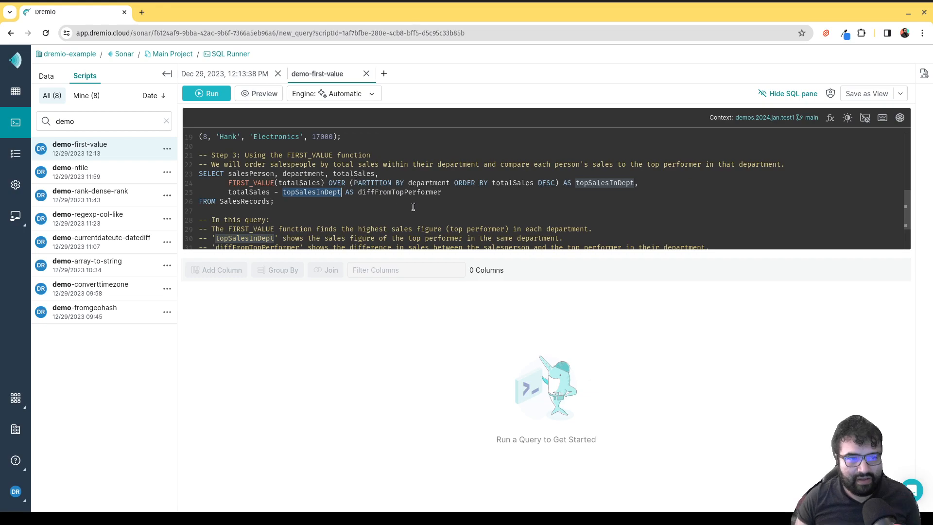
mouse_move(282, 196)
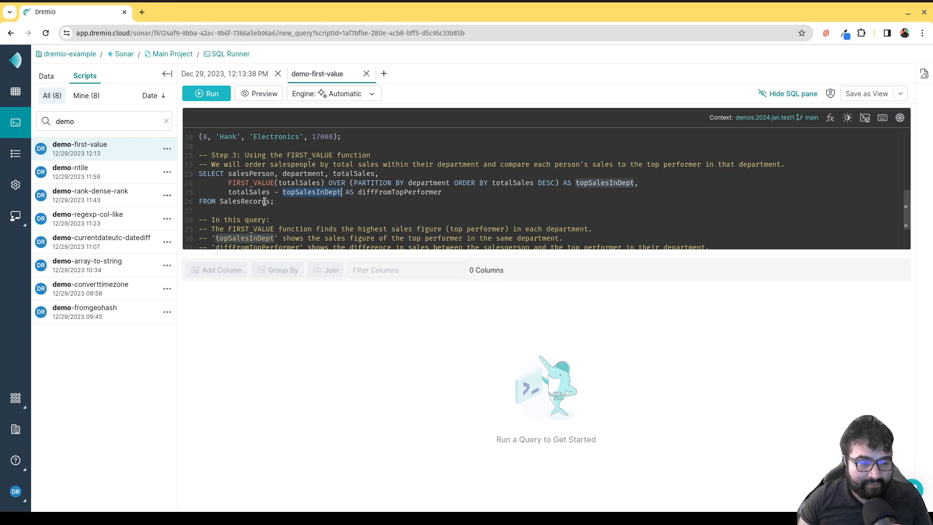
Set the query context to demos.2024.jan and run all three statements
scroll(up, 3)
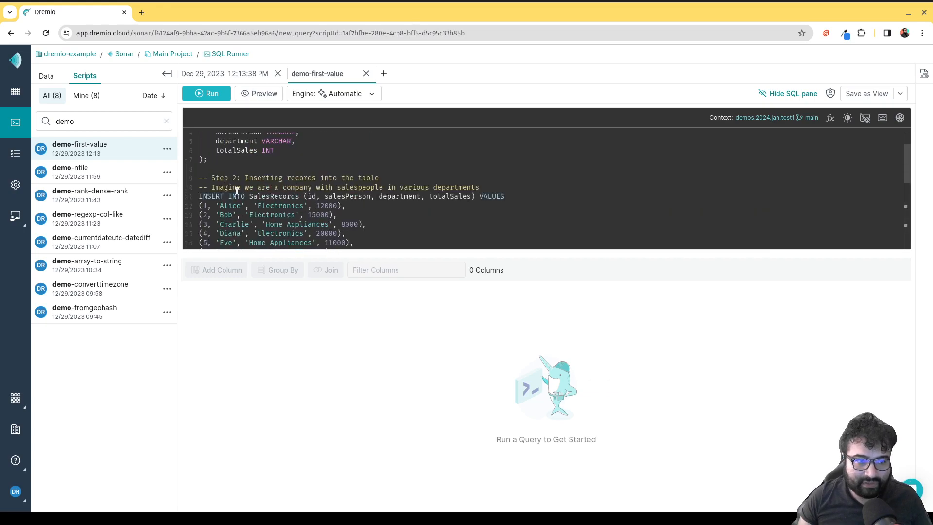
scroll(up, 3)
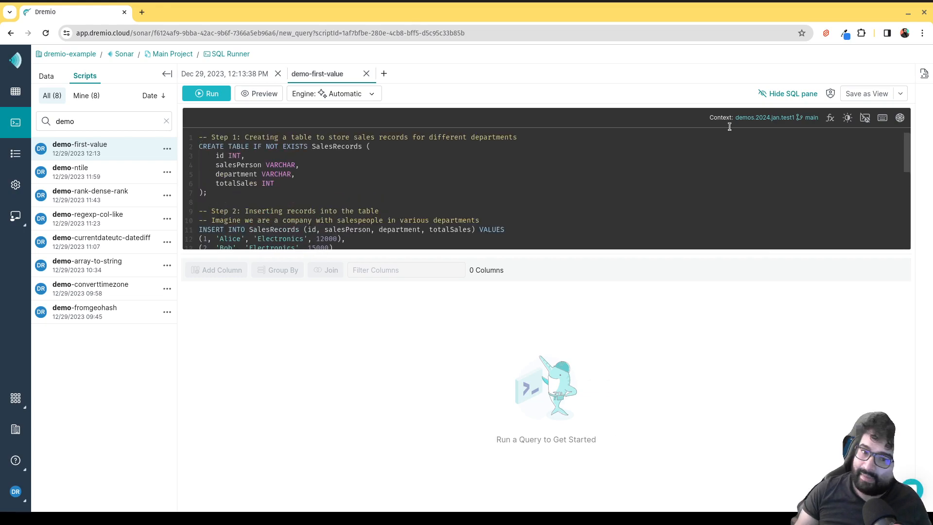
click(764, 118)
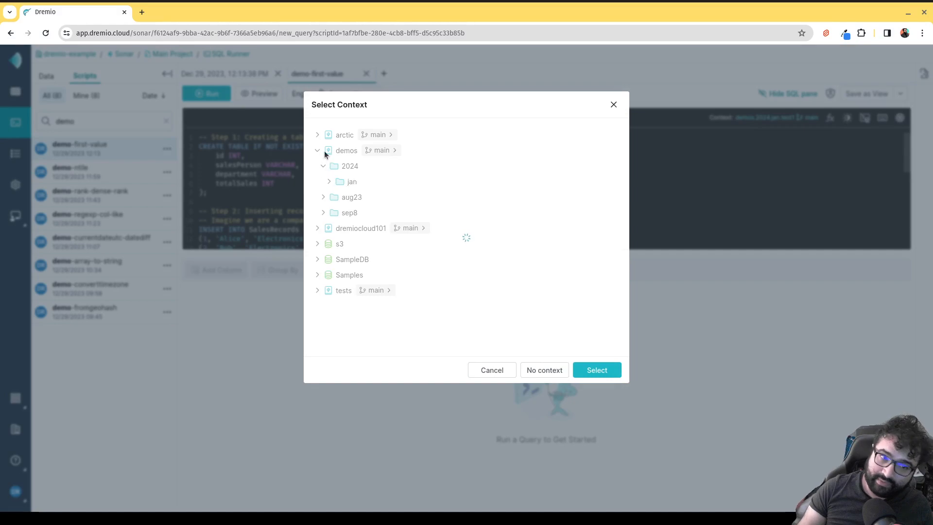
click(329, 166)
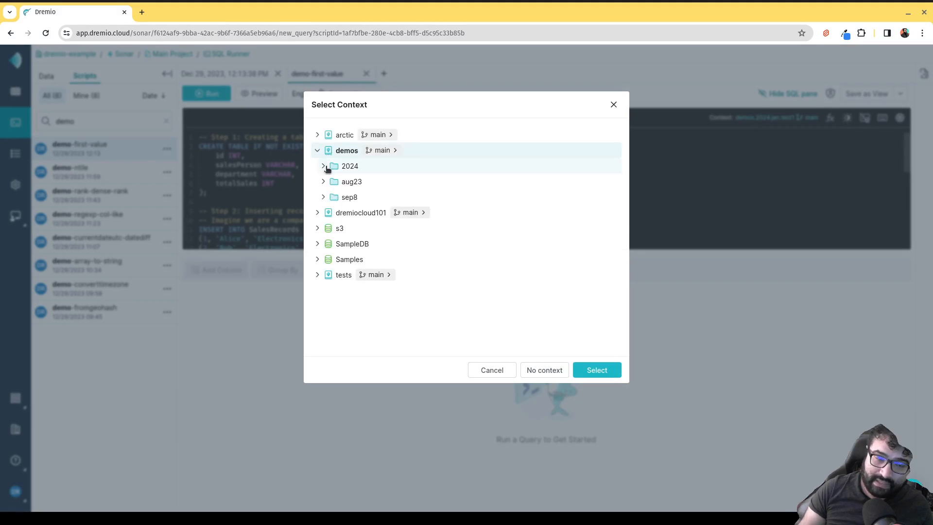
click(322, 166)
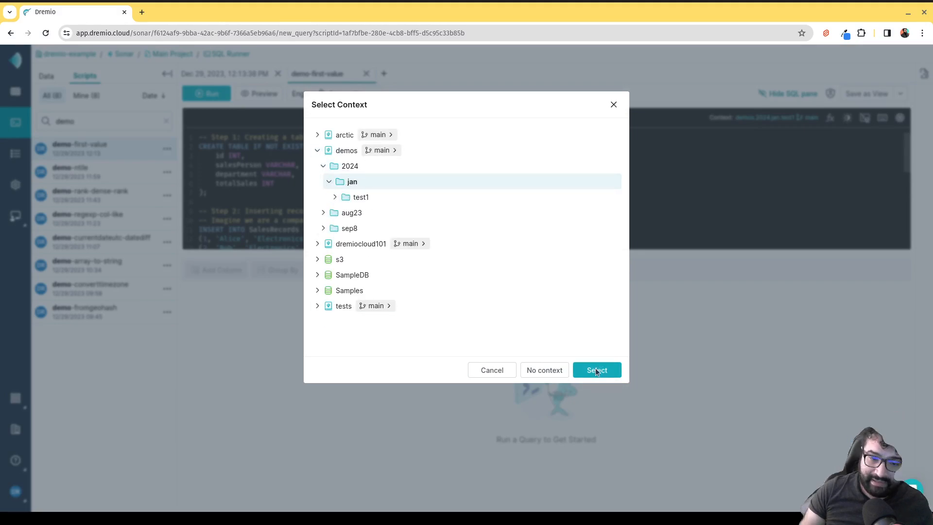
click(596, 369)
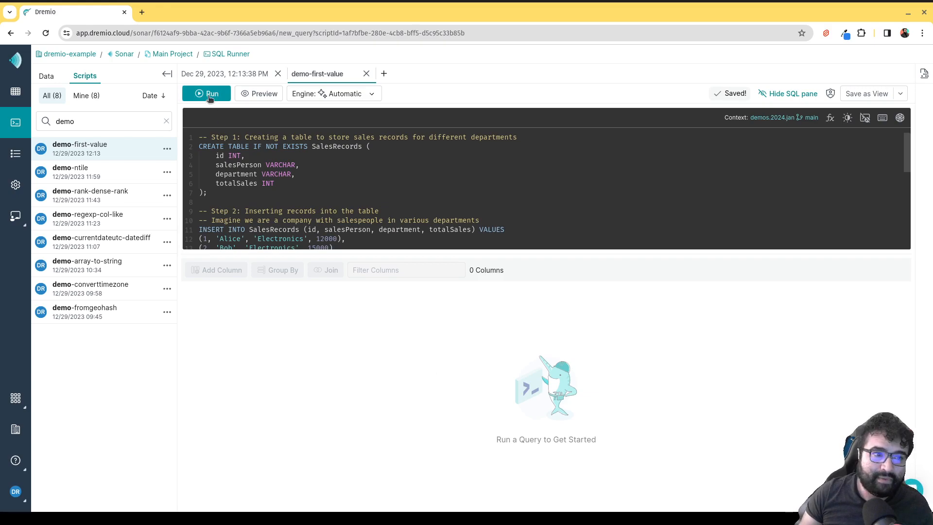
click(206, 93)
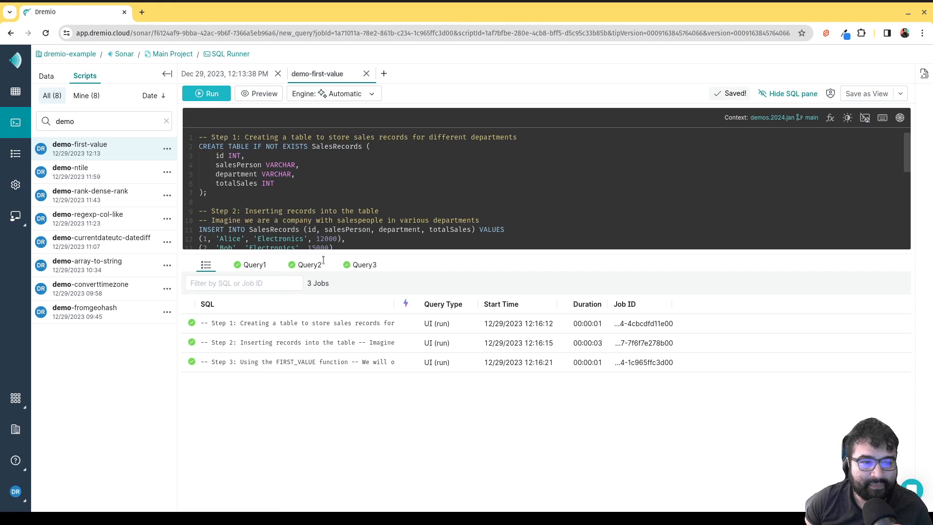
View the Query2 insert result, then the Query3 FIRST_VALUE result grid
click(309, 264)
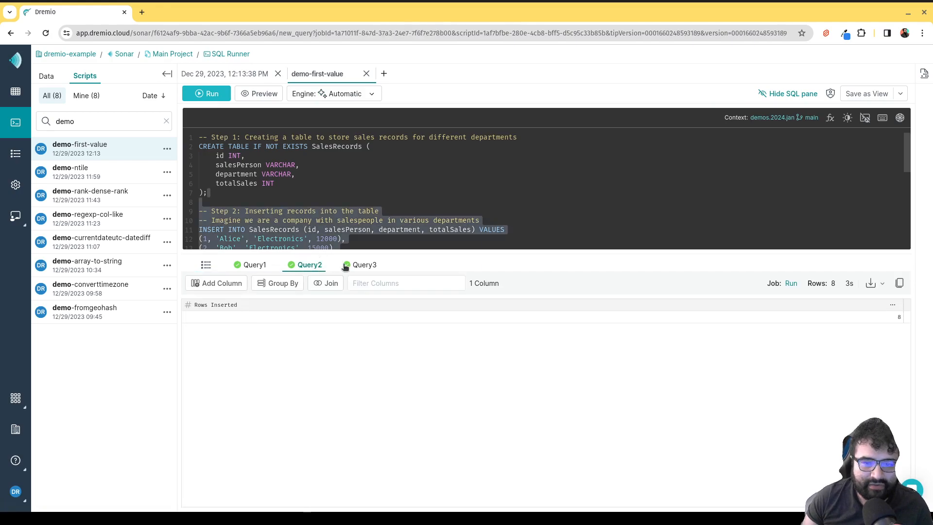
click(365, 264)
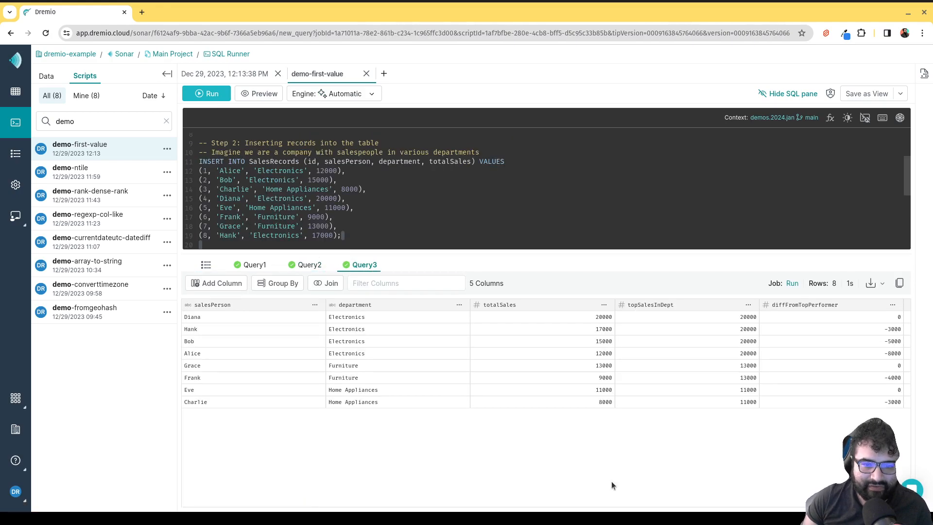
mouse_move(409, 342)
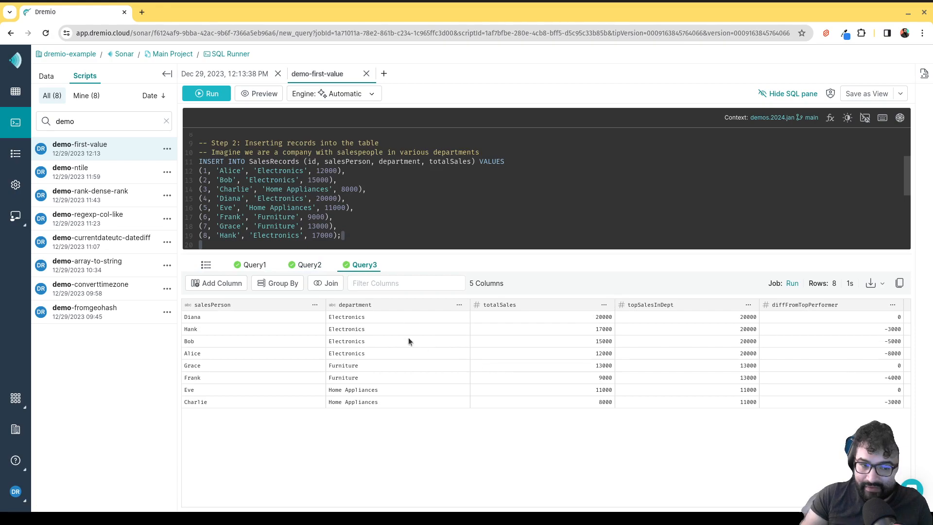
mouse_move(727, 393)
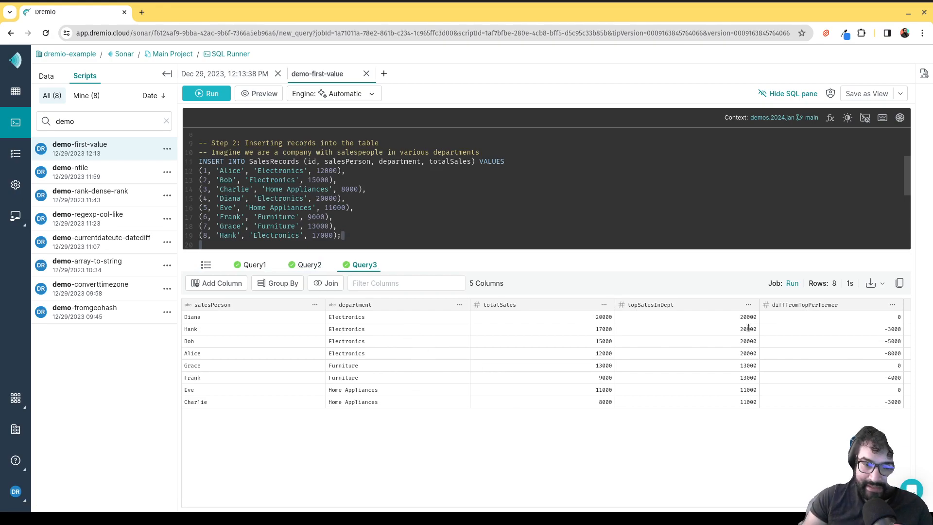
mouse_move(616, 332)
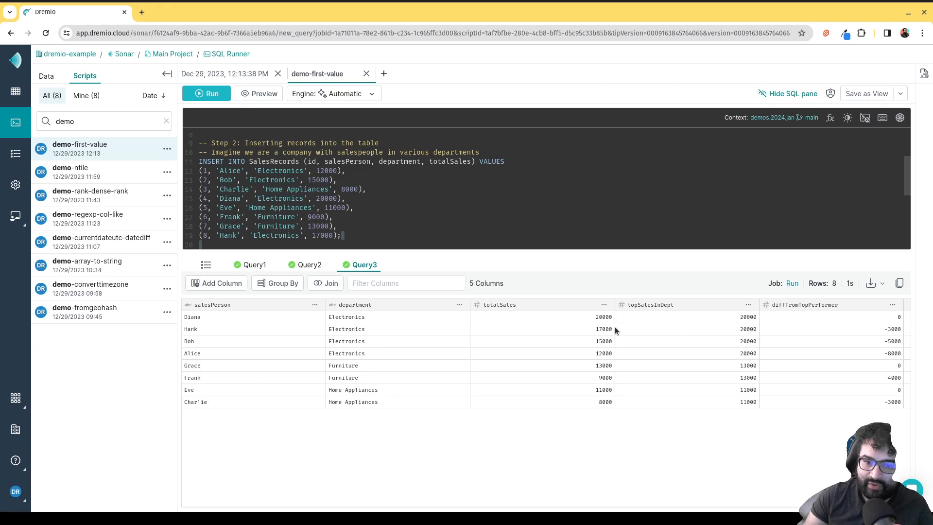
mouse_move(511, 328)
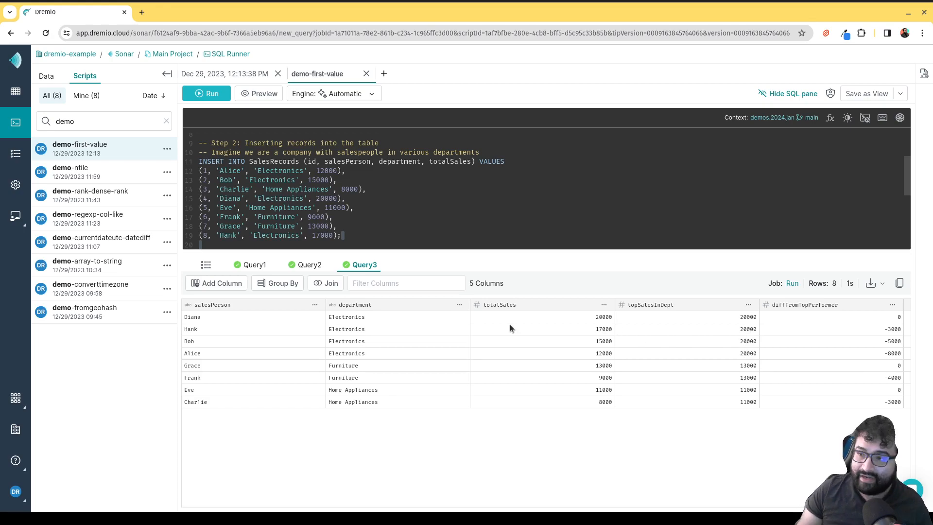
mouse_move(847, 324)
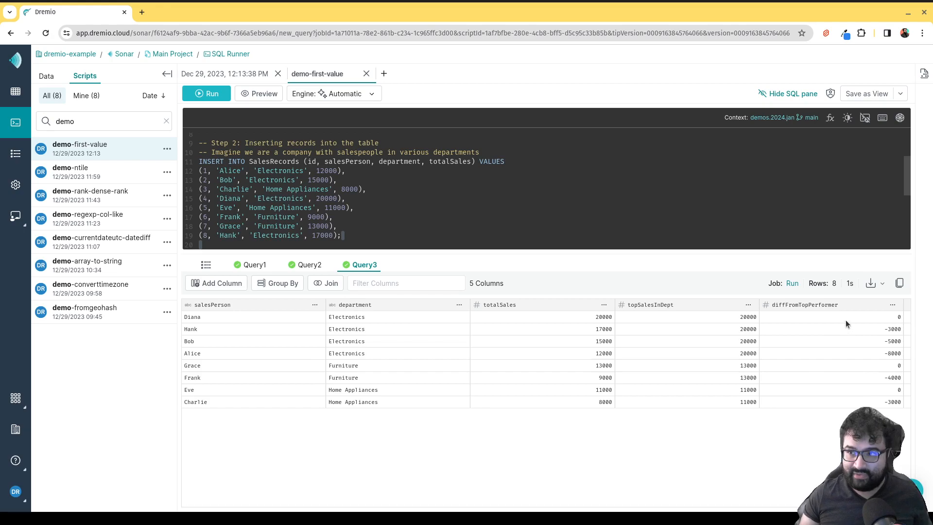
mouse_move(845, 334)
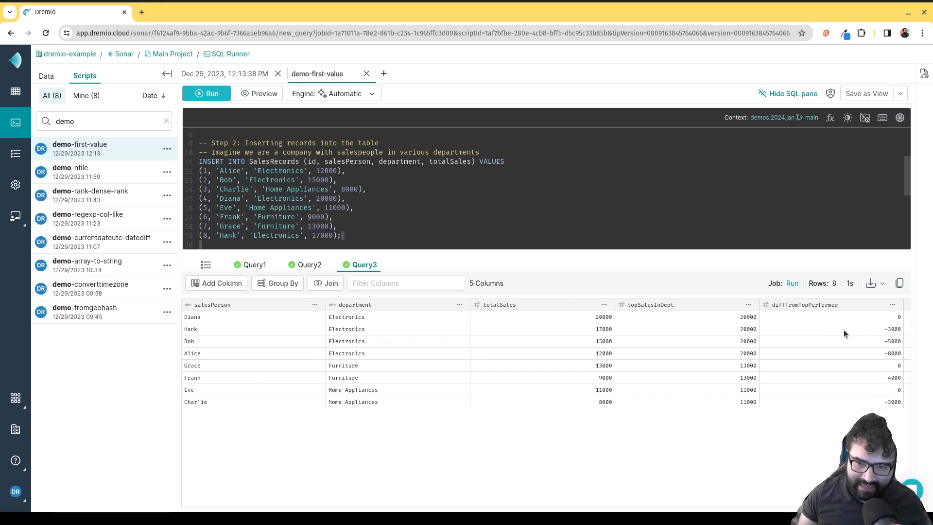
mouse_move(884, 356)
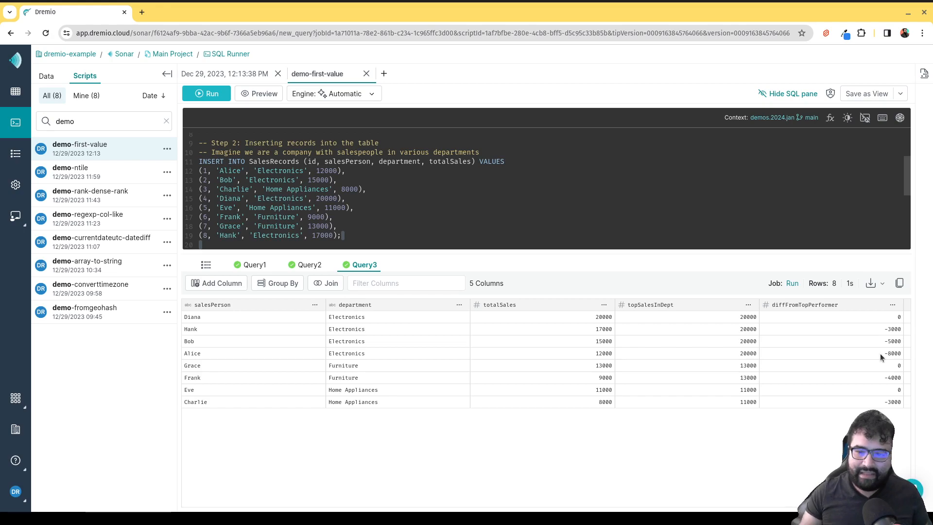
mouse_move(887, 357)
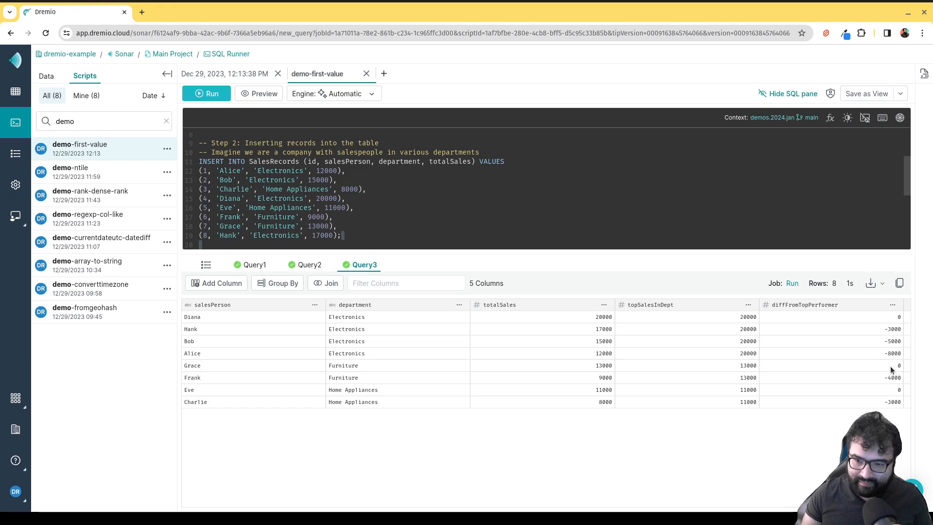
mouse_move(891, 370)
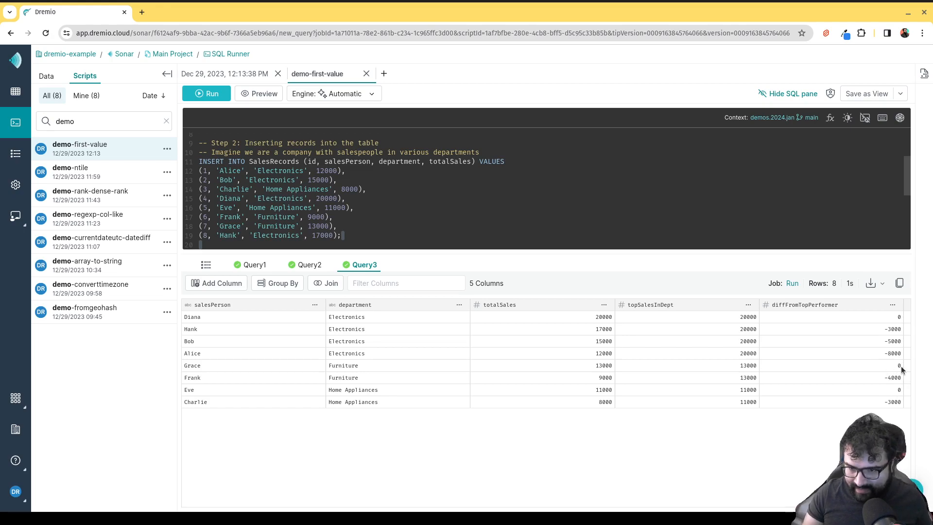
mouse_move(910, 403)
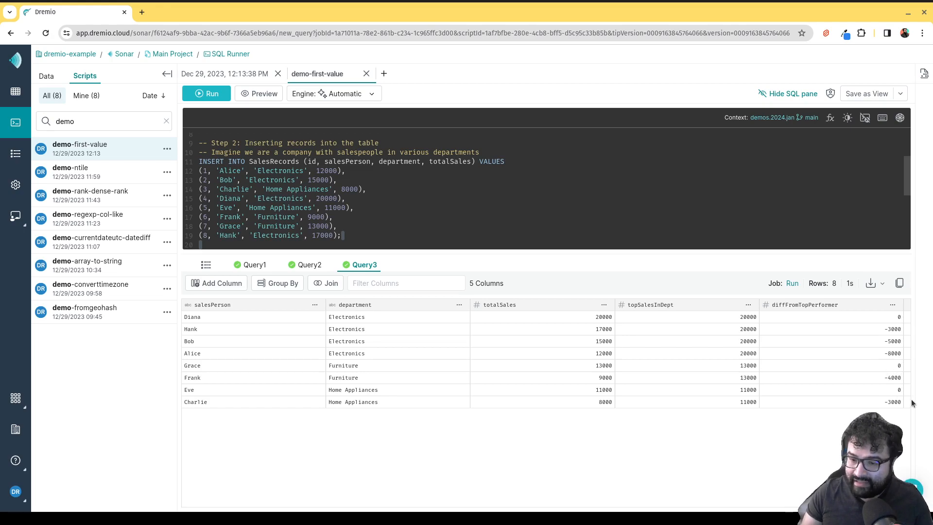
mouse_move(914, 402)
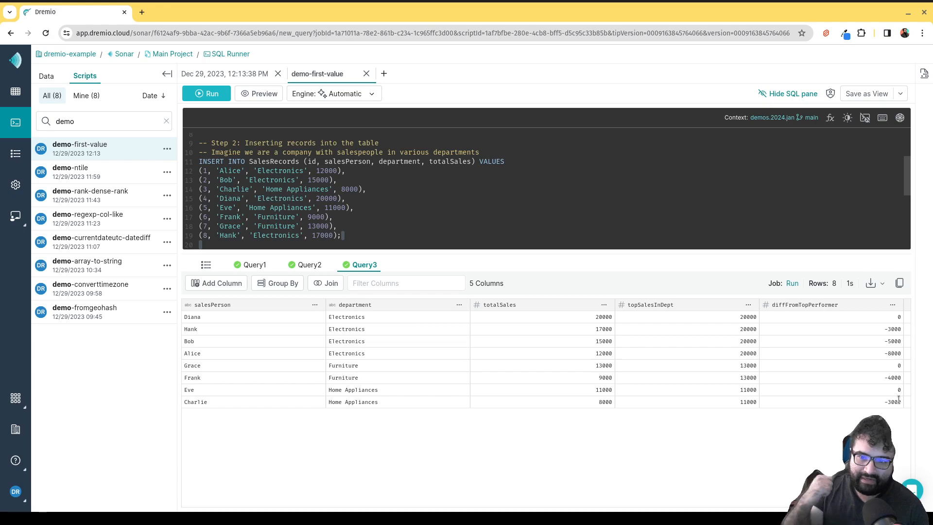
mouse_move(608, 357)
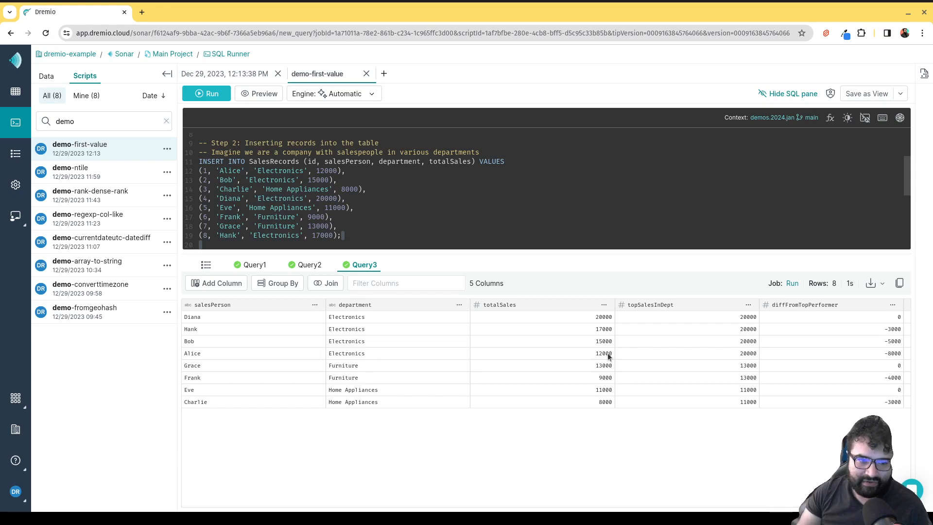
mouse_move(883, 340)
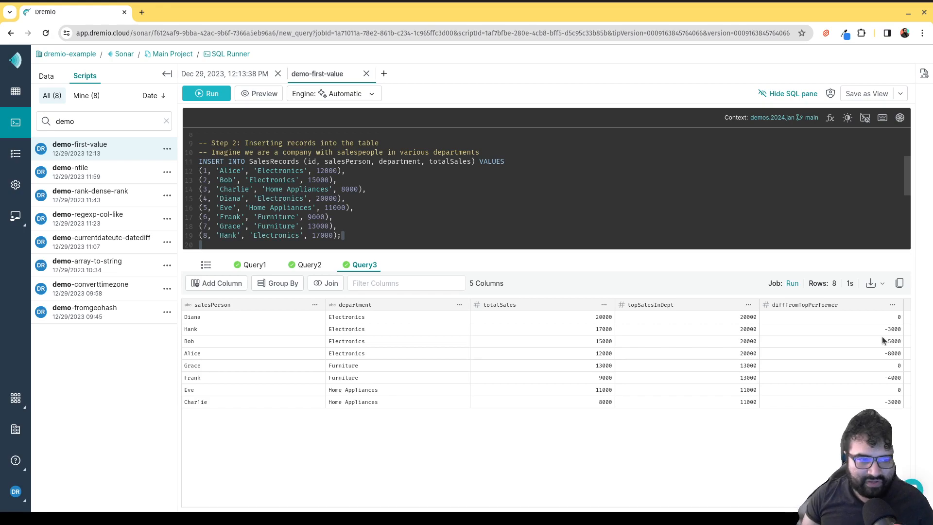
mouse_move(649, 455)
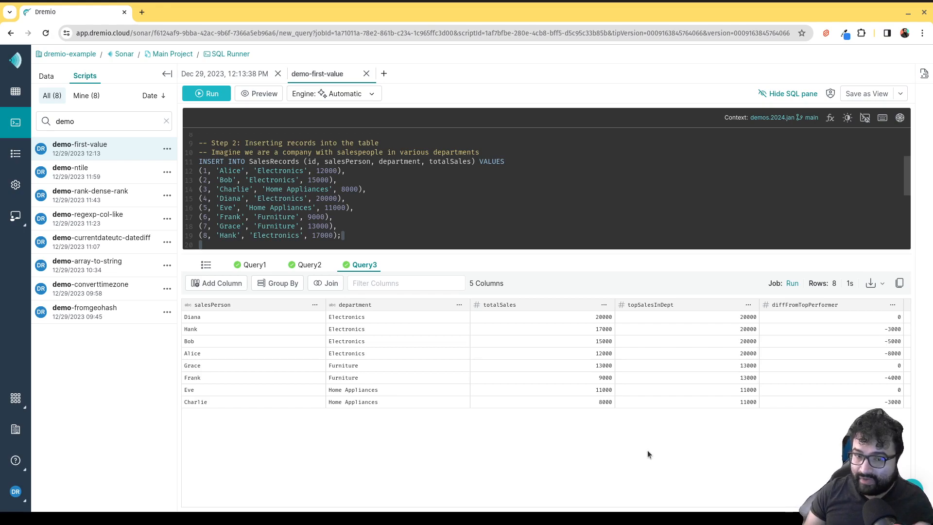
mouse_move(658, 455)
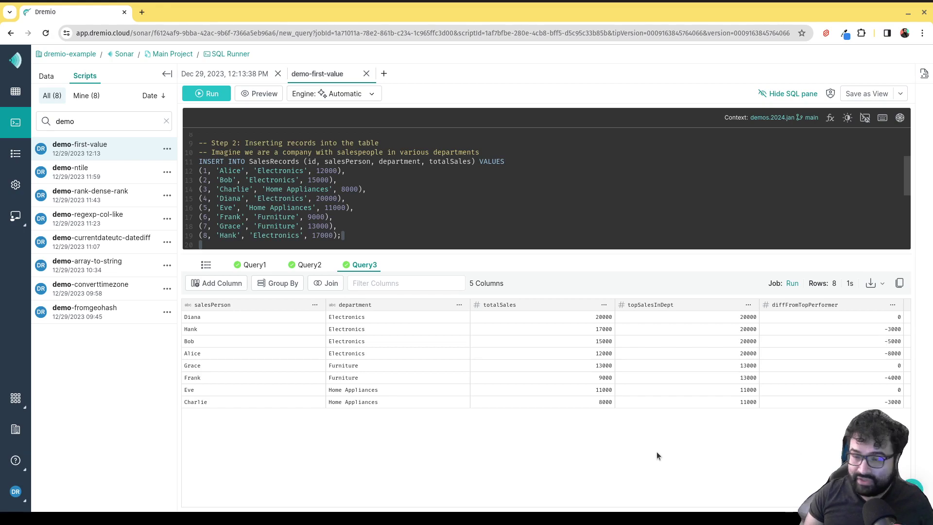
mouse_move(693, 469)
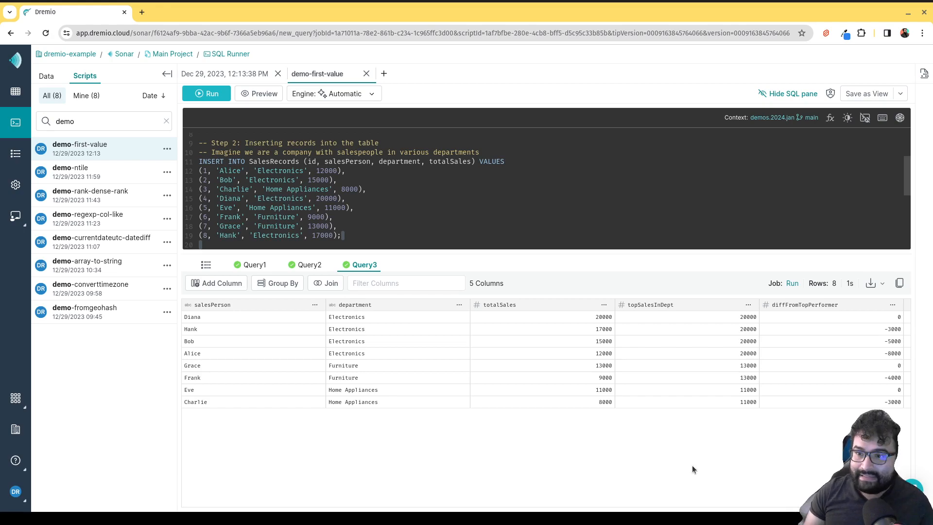